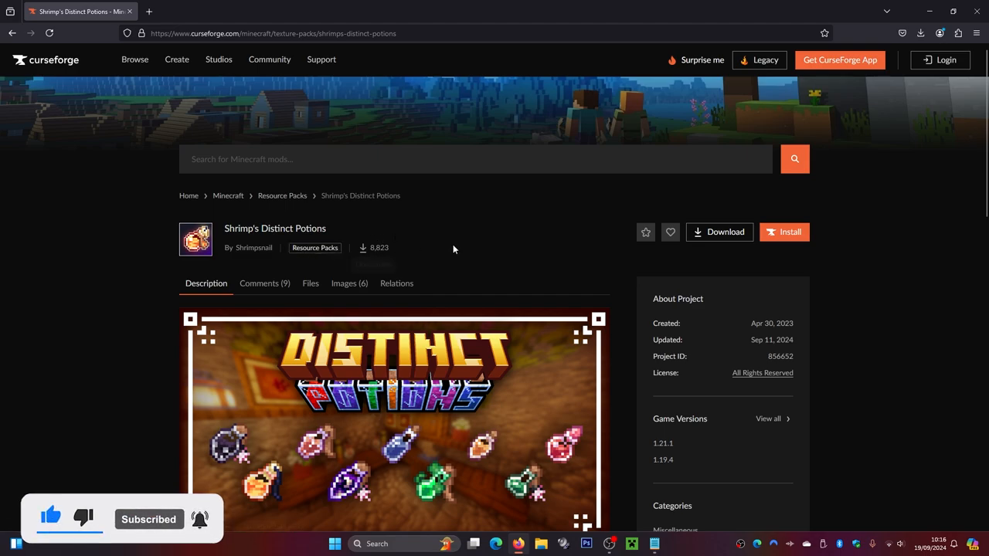
Step: Browse the Shrimp's Distinct Potions gallery, viewing the second and last preview screenshots
scroll(down, 3)
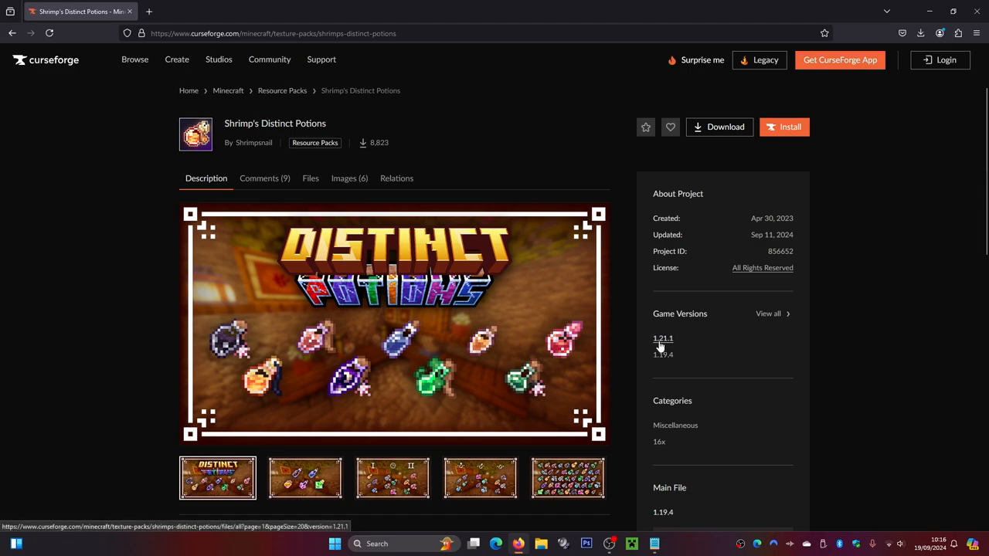
mouse_move(660, 344)
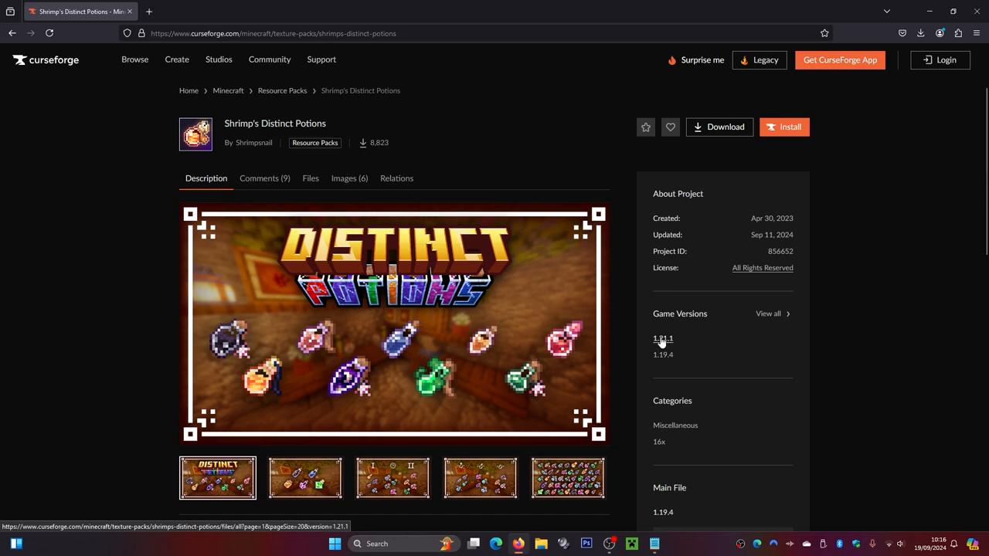
scroll(down, 3)
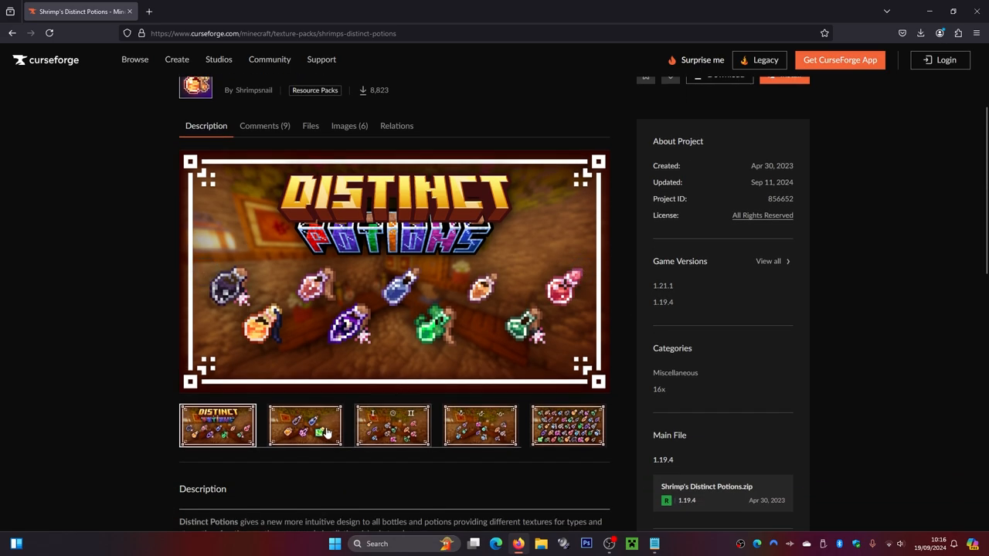
click(393, 426)
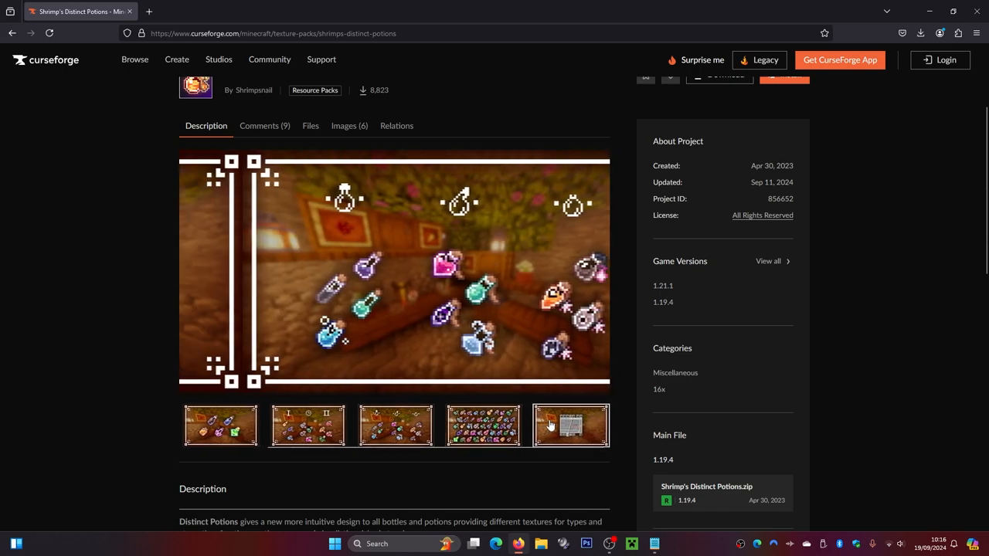
click(570, 424)
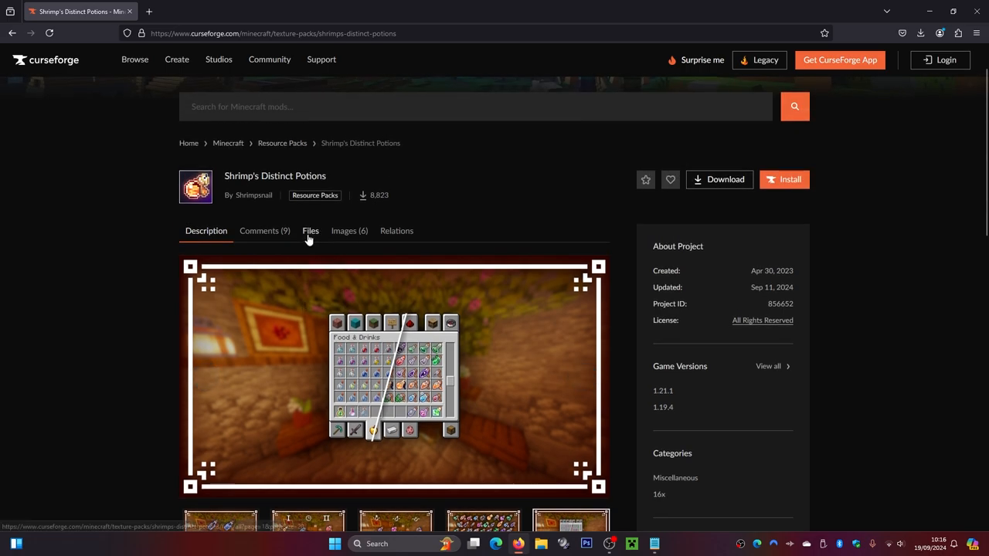
mouse_move(310, 231)
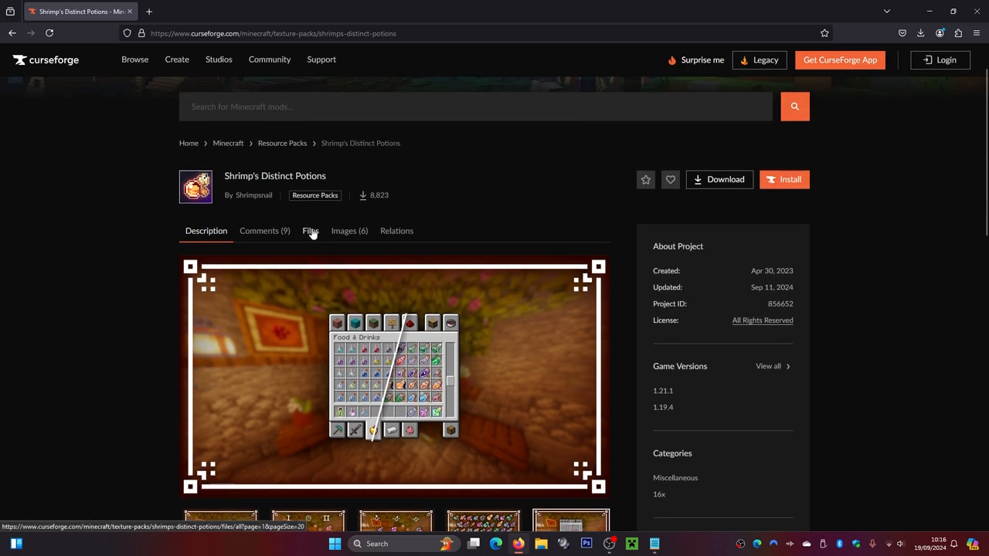
Step: Open the Files list and select Shrimps-Distinct-Potions.zip for 1.21.1
click(310, 230)
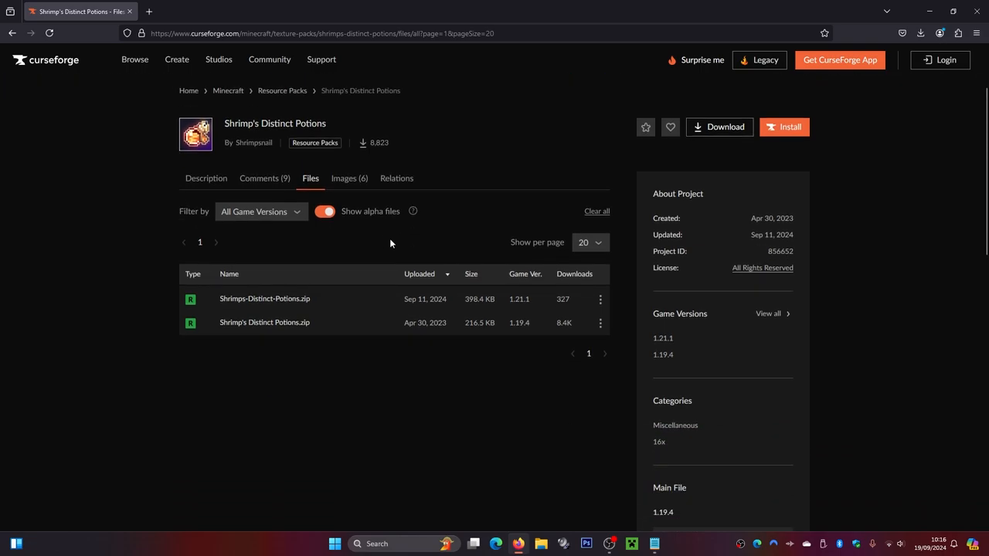
mouse_move(364, 310)
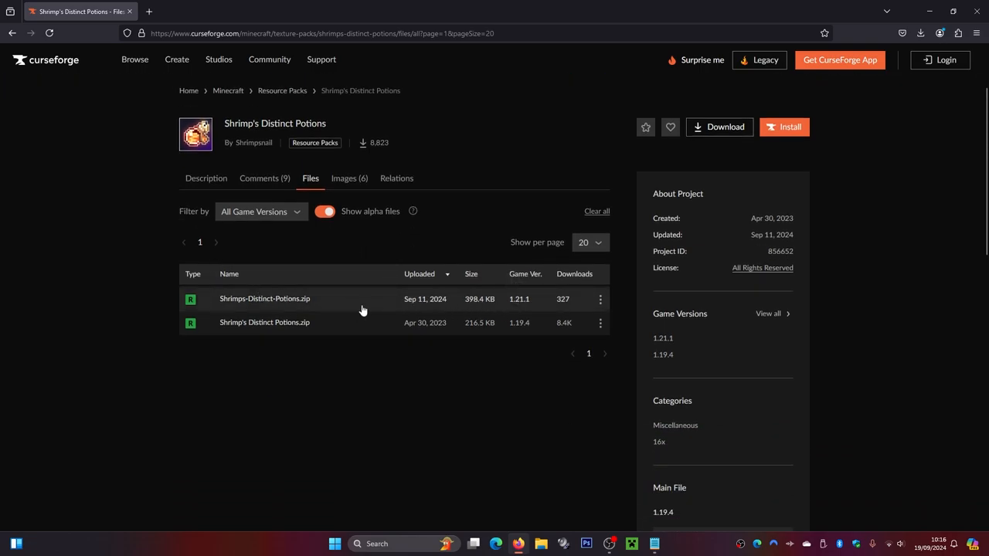
mouse_move(452, 300)
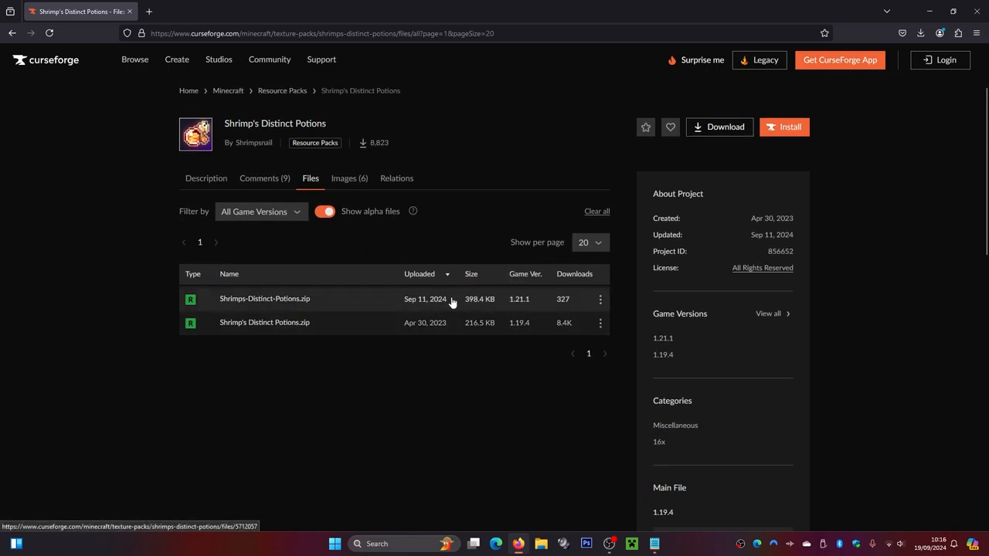
mouse_move(519, 299)
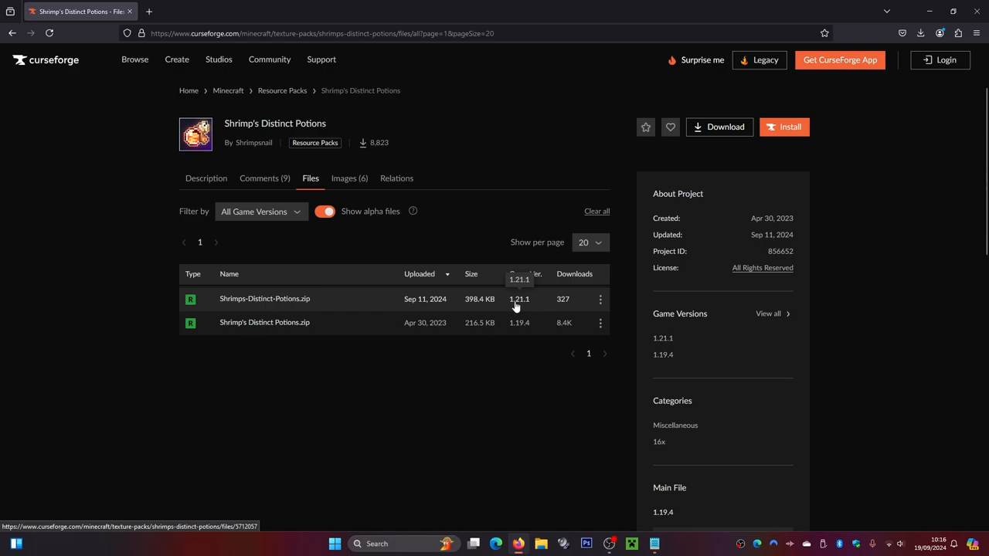
click(600, 299)
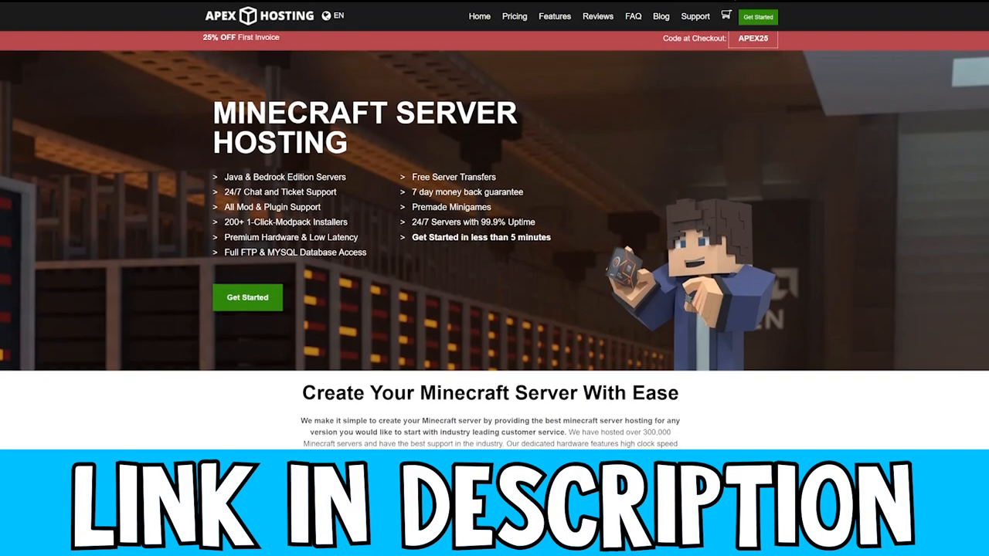
scroll(down, 3)
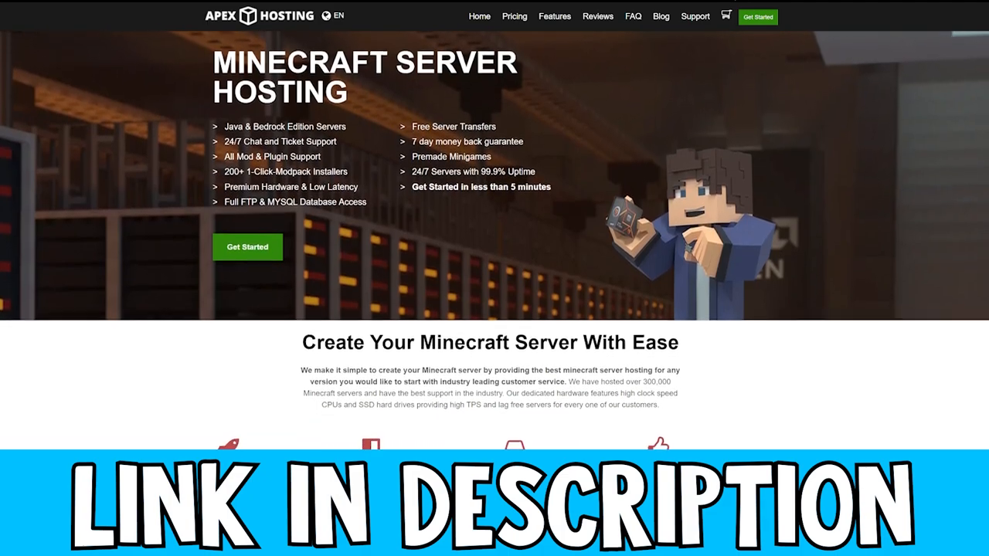
scroll(down, 3)
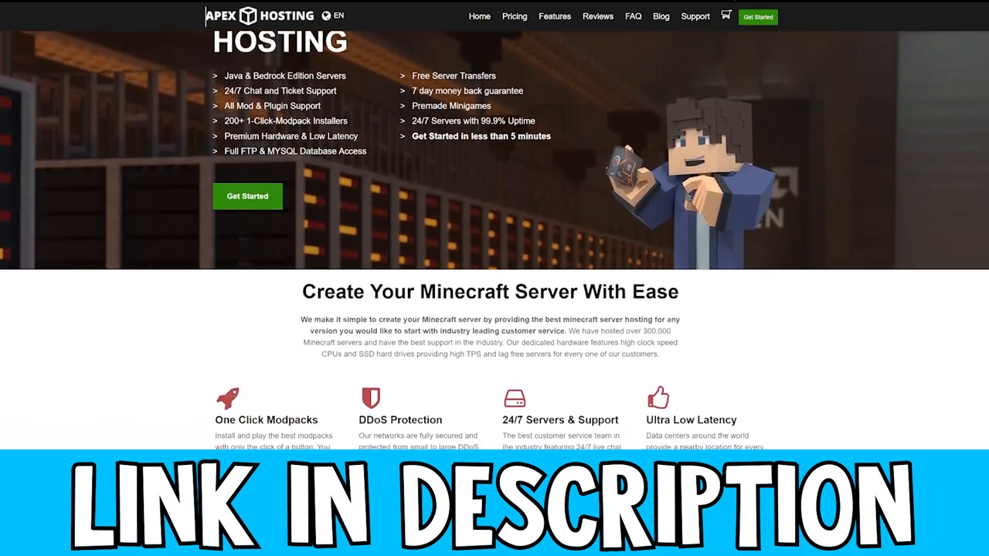
scroll(down, 3)
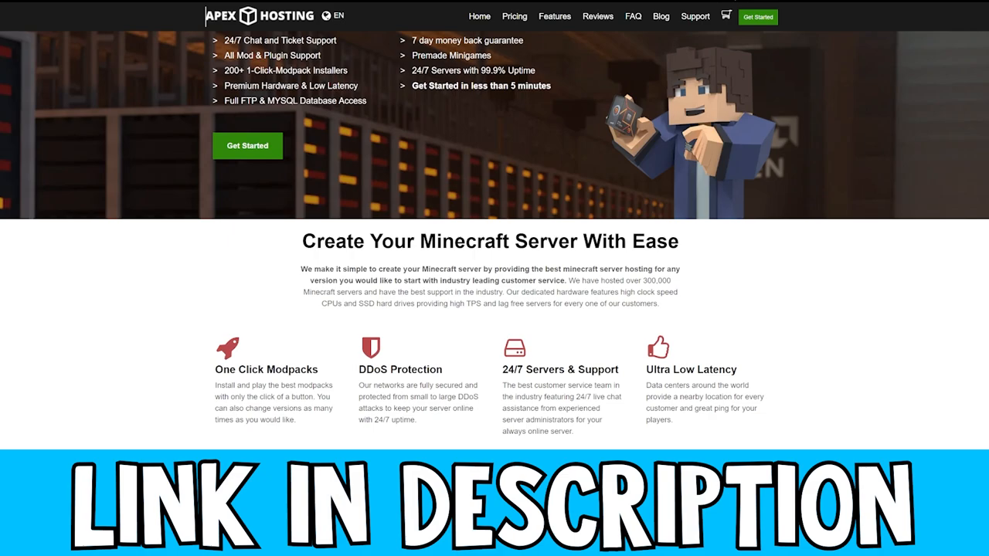
scroll(down, 3)
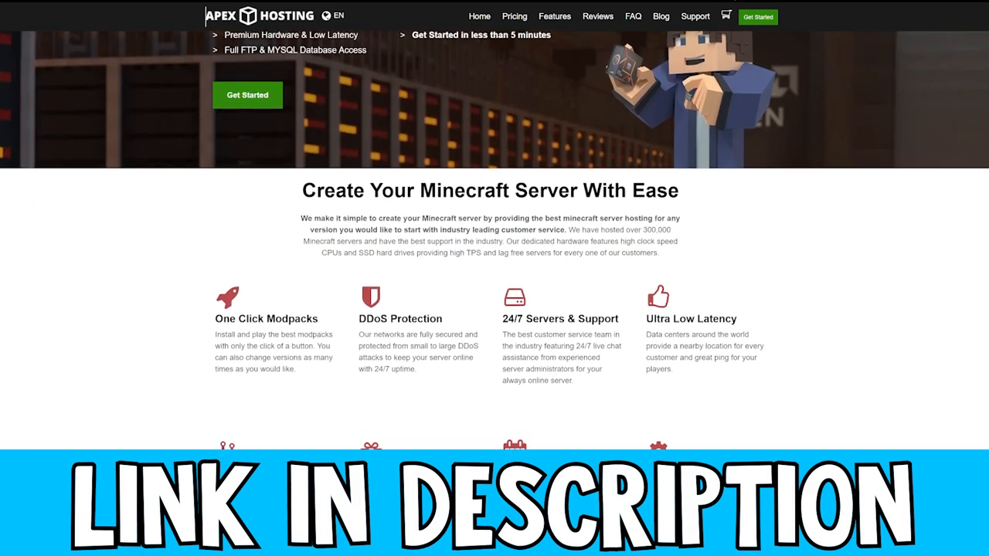
scroll(down, 3)
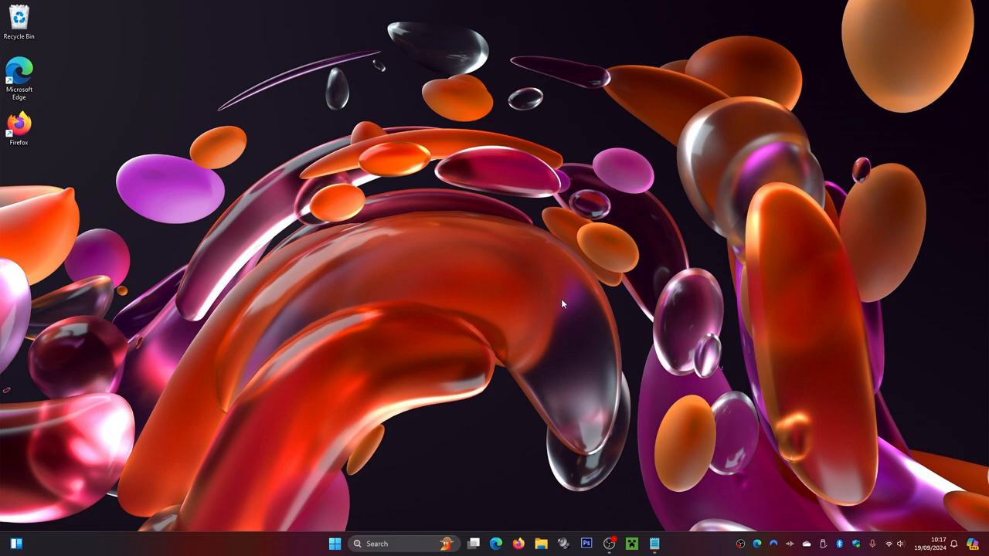
mouse_move(533, 522)
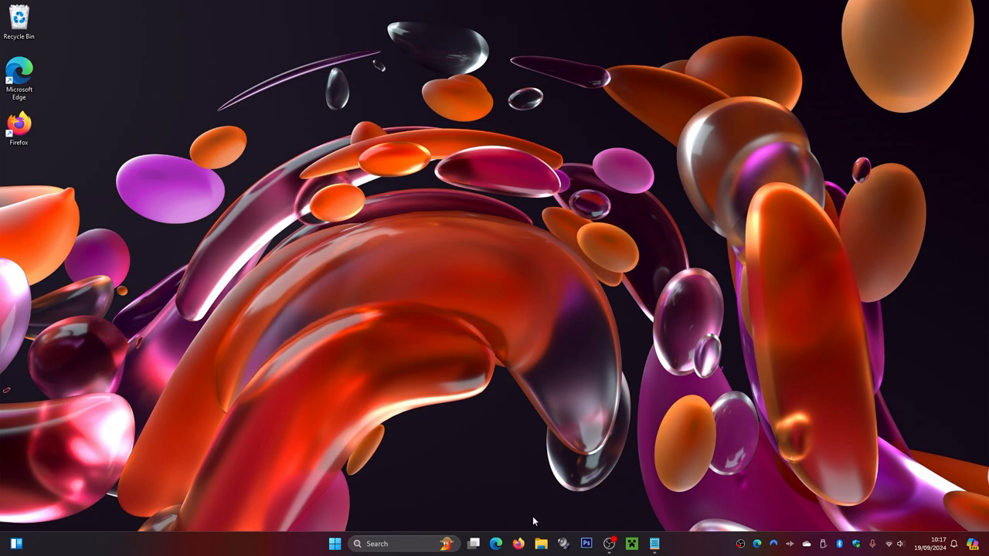
Step: Drag the Shrimps-Distinct-Potions zip from Downloads to the desktop, then close File Explorer
click(541, 544)
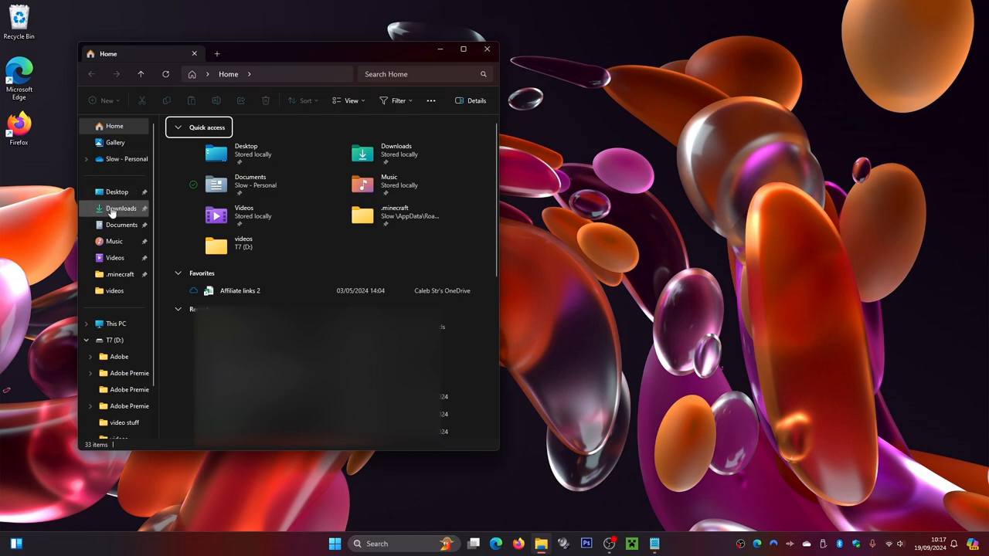
click(120, 209)
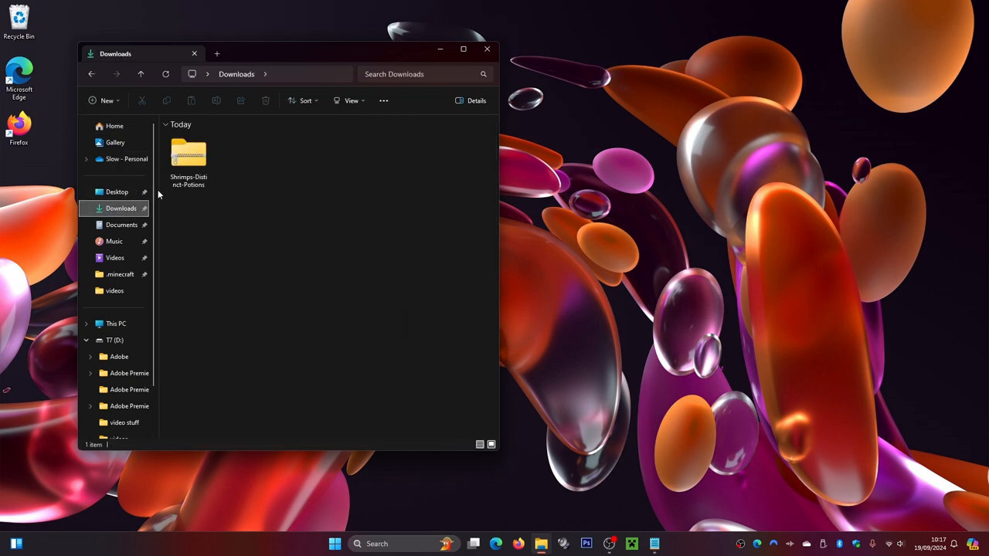
mouse_move(189, 158)
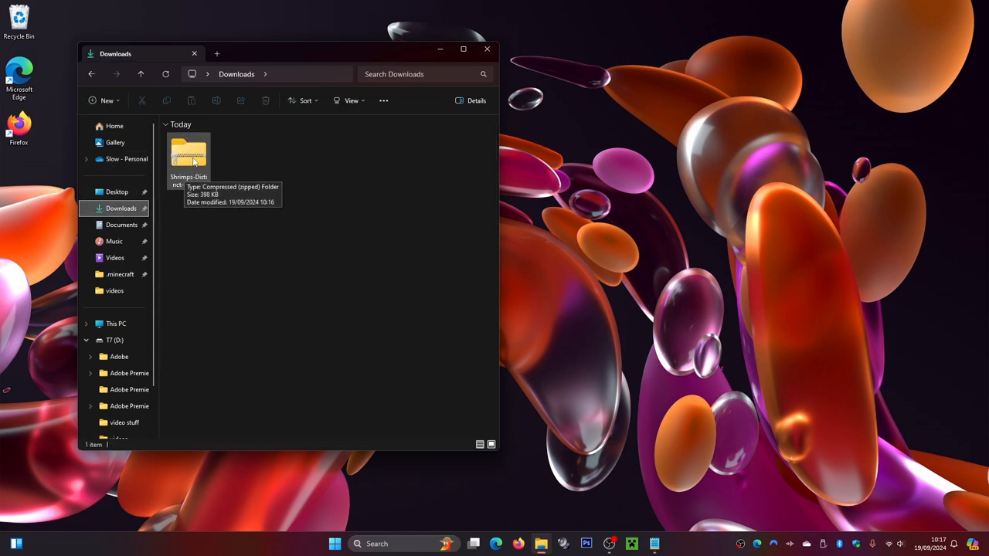
drag(188, 155, 566, 79)
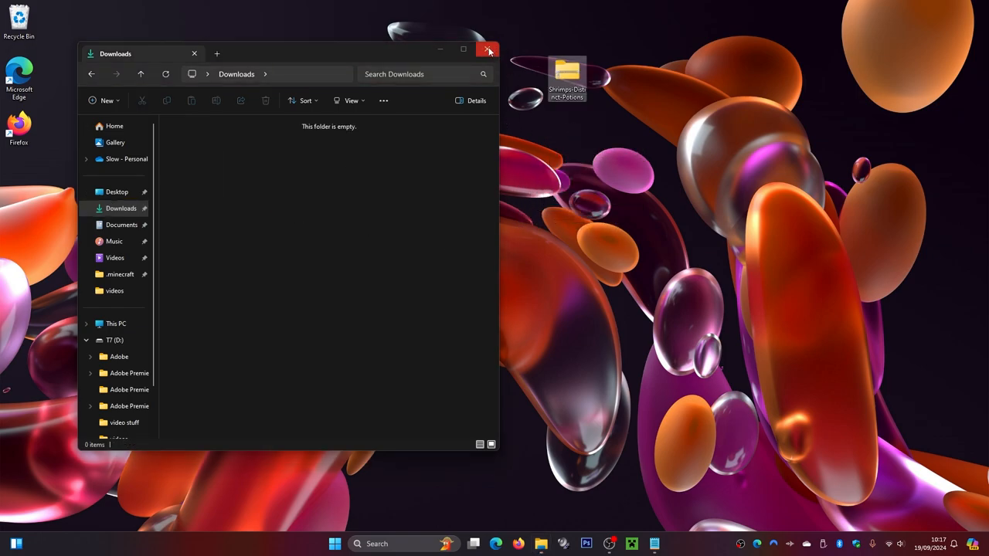
click(488, 49)
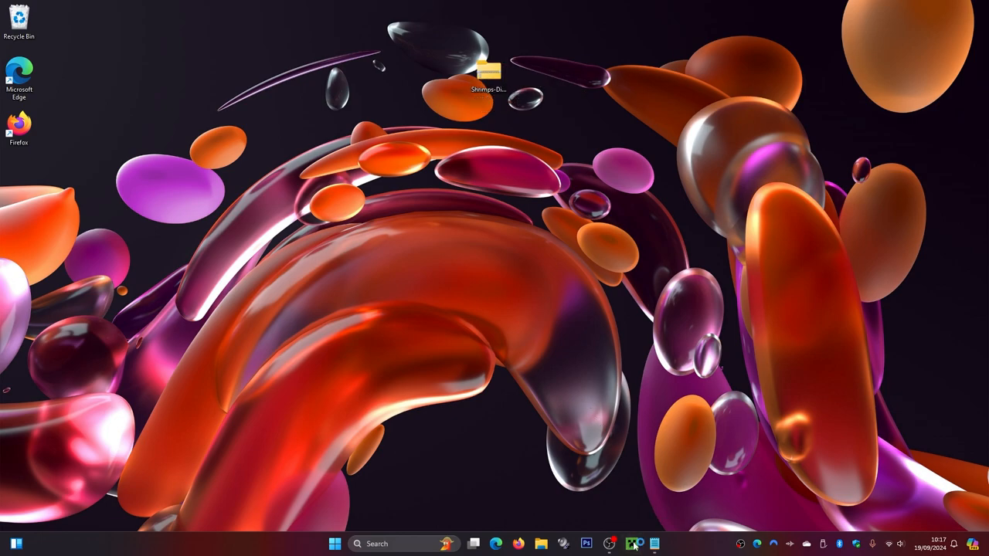
Step: In Minecraft, go through Options and Resource Packs to open the pack folder
click(634, 544)
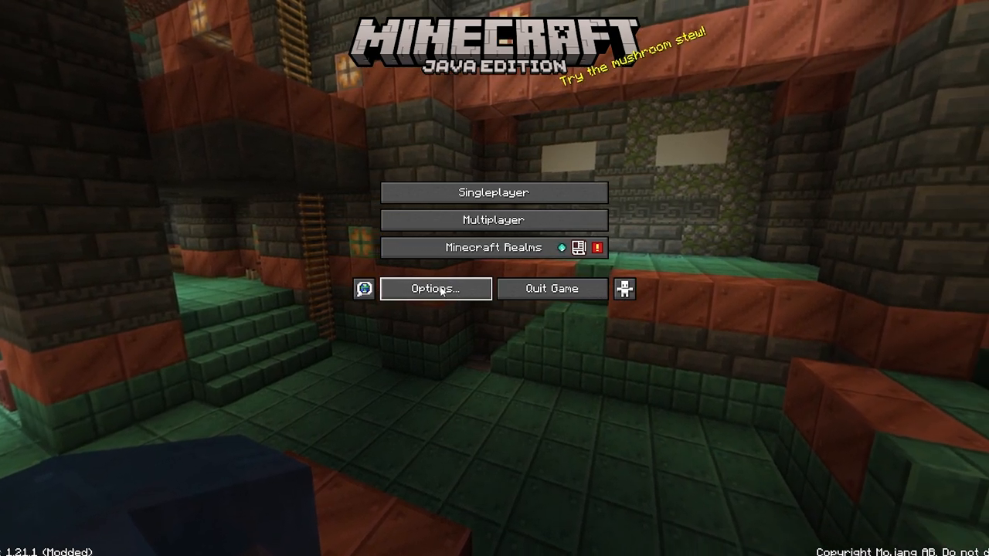
click(435, 288)
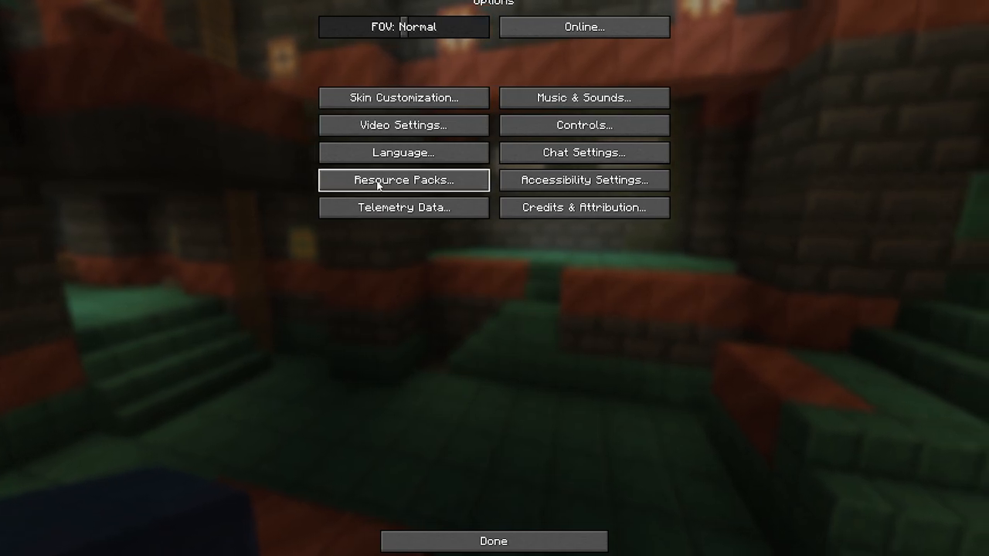
click(402, 179)
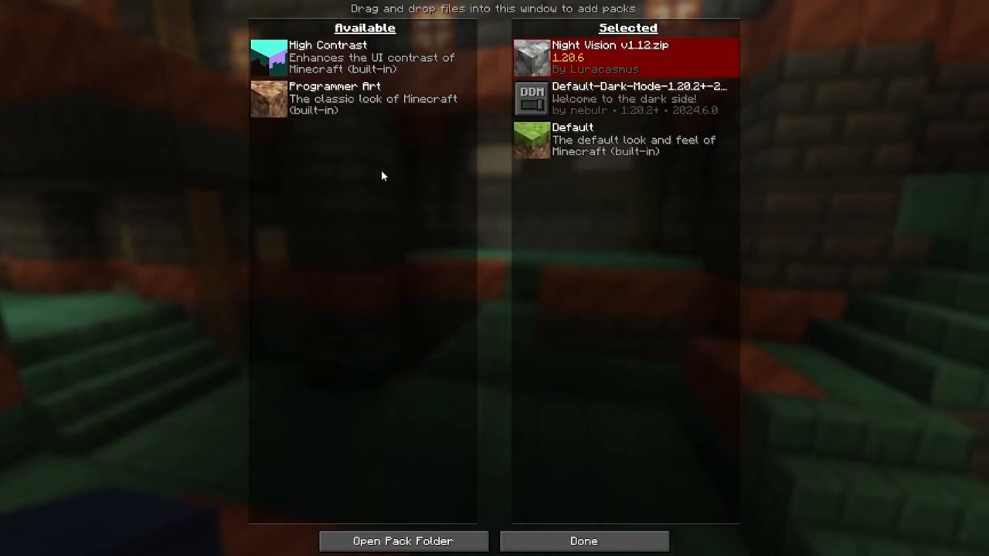
mouse_move(391, 158)
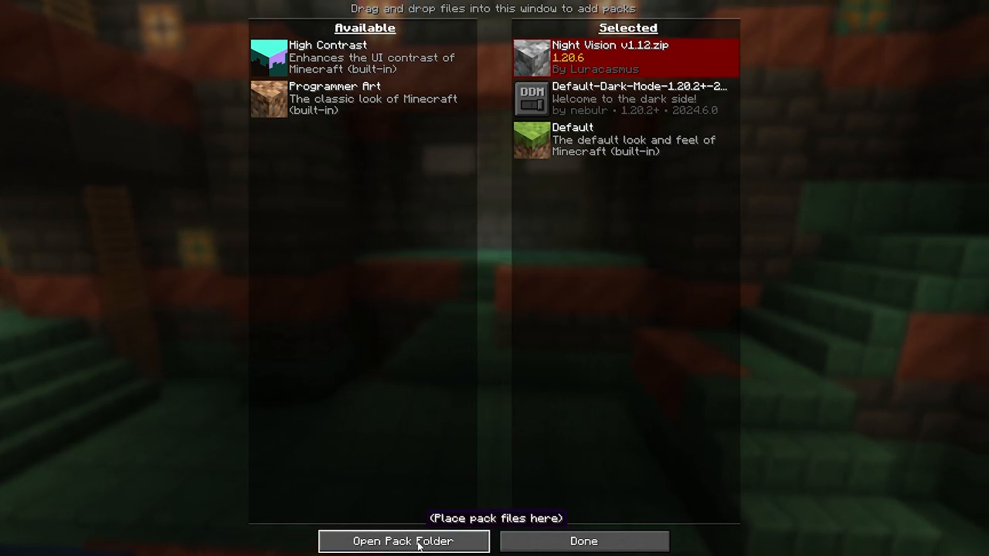
click(402, 541)
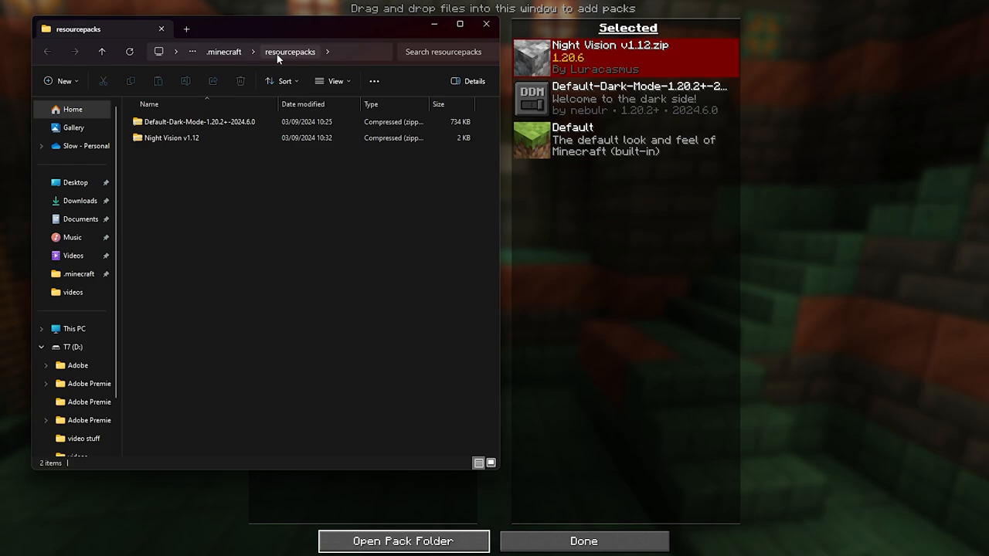
mouse_move(215, 160)
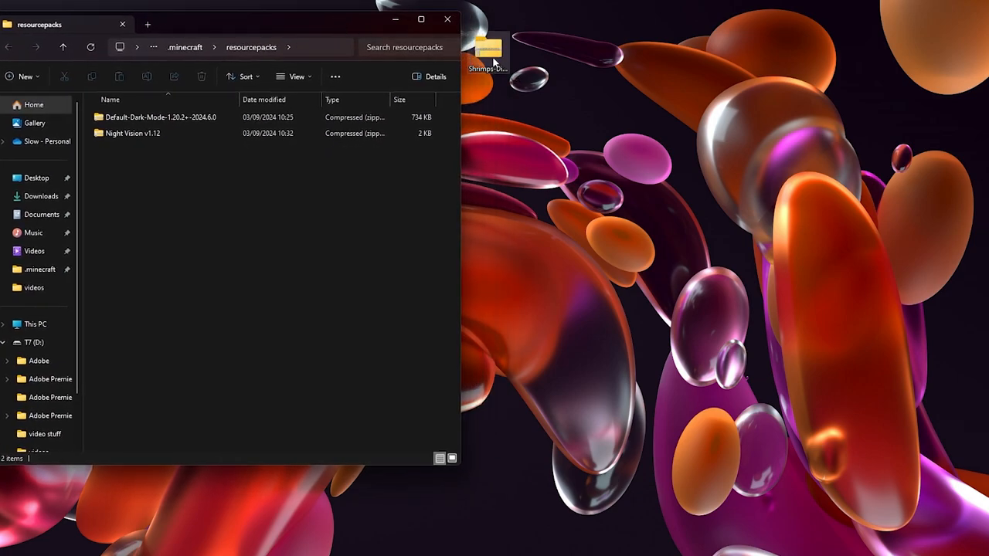
Step: Drag the Shrimps-Distinct-Potions zip from the desktop into the resourcepacks folder
drag(487, 54, 175, 190)
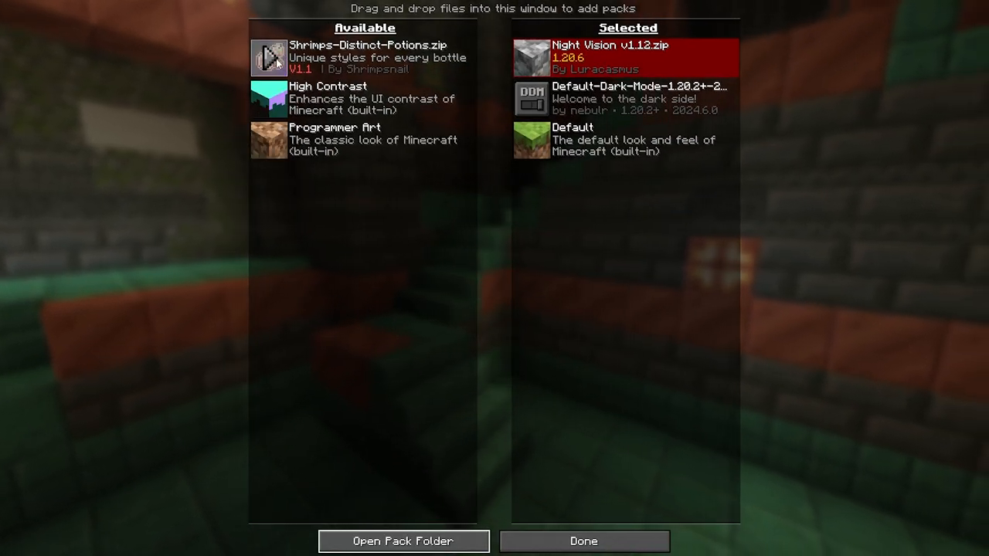
Step: Move Shrimps-Distinct-Potions from the available packs into the selected packs
click(268, 58)
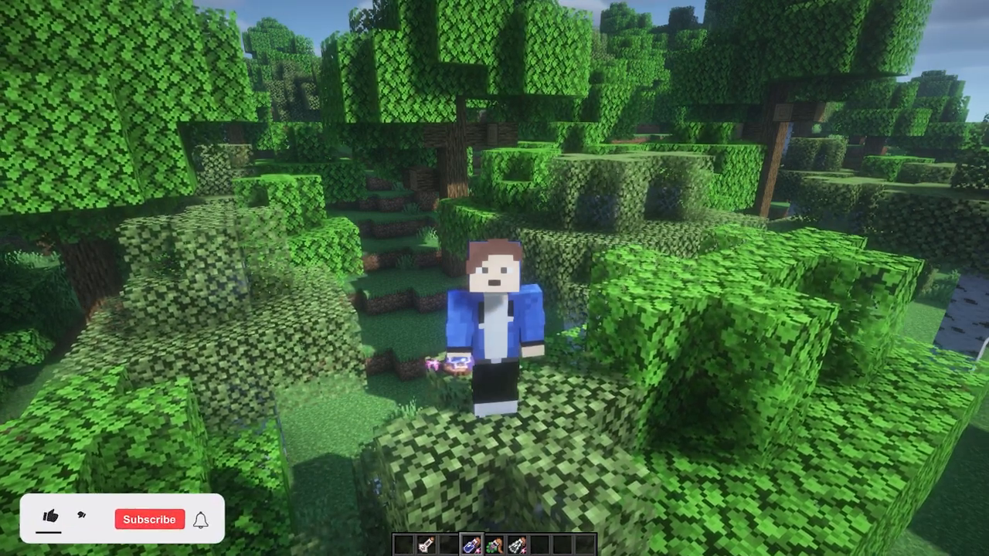
click(49, 518)
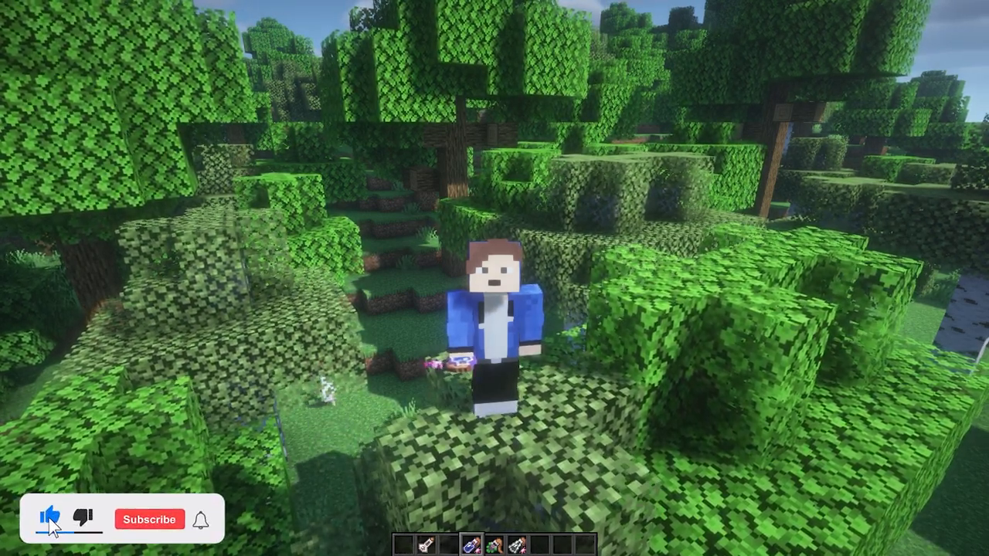
click(148, 519)
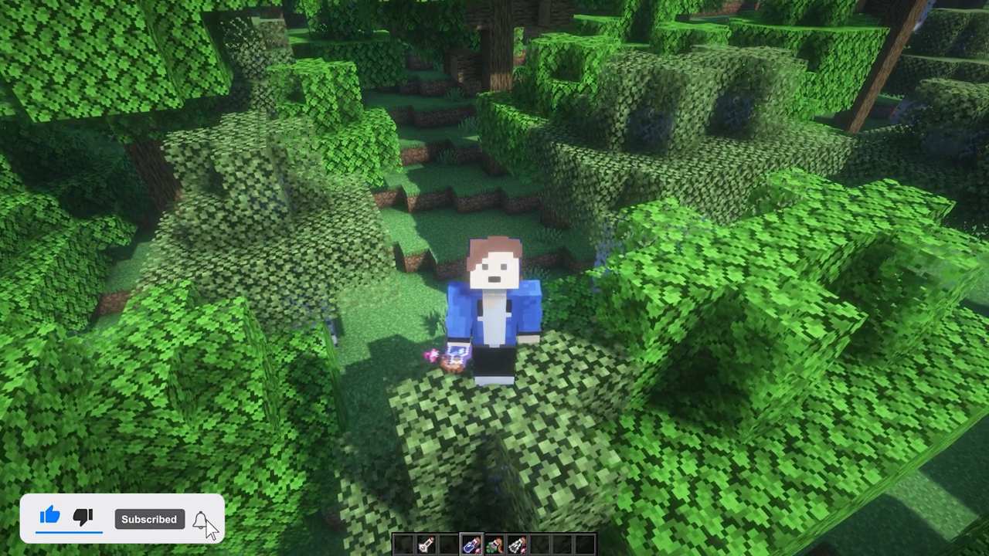